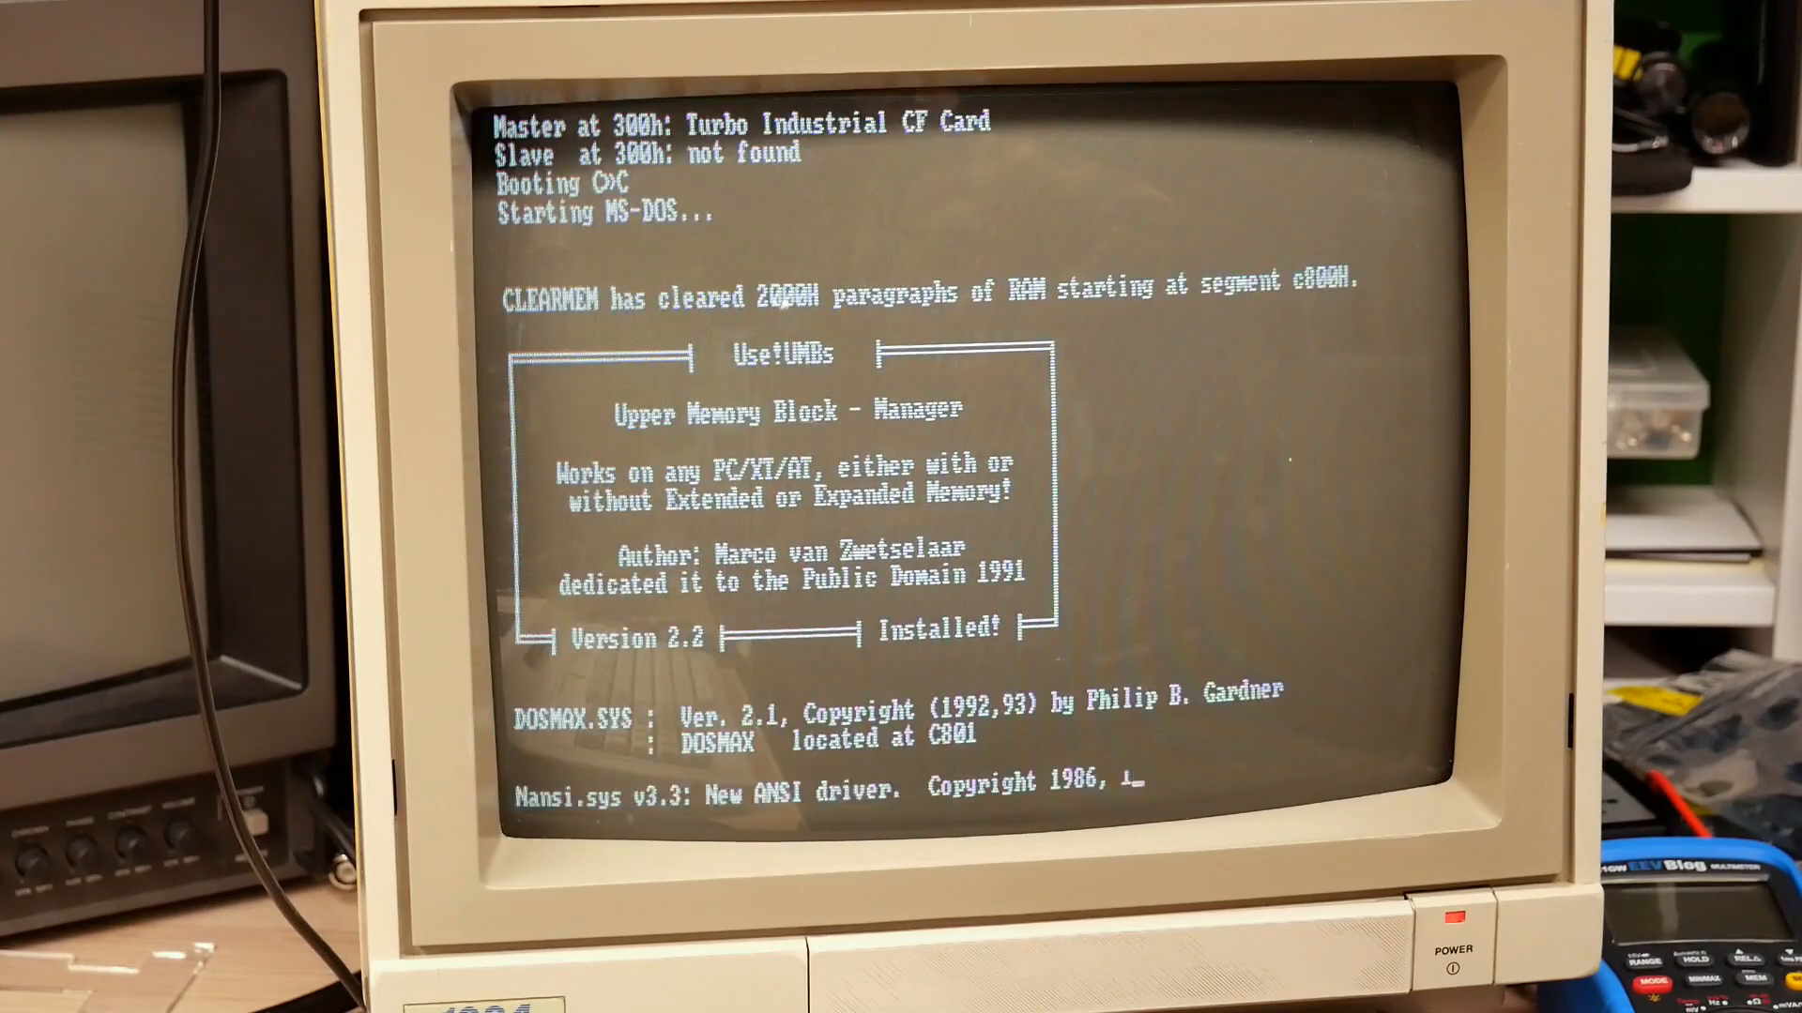
{"action": "scroll", "scroll_direction": "down", "scroll_amount": 3}
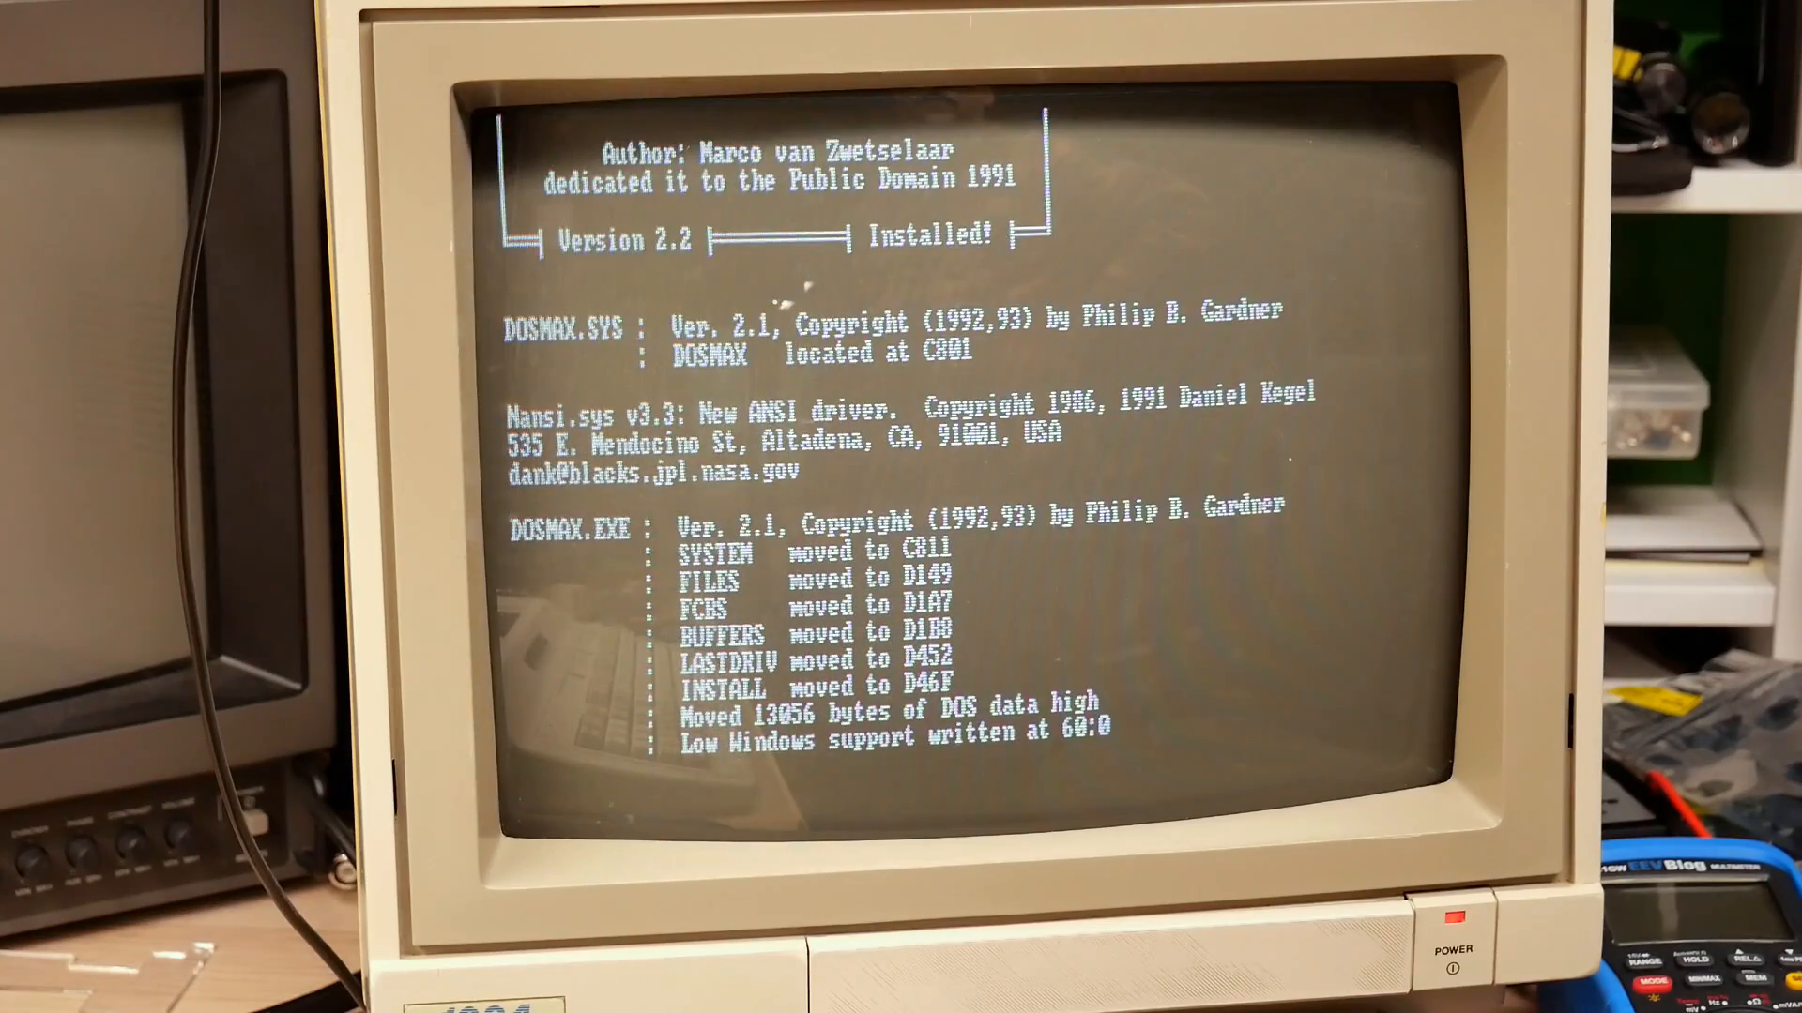